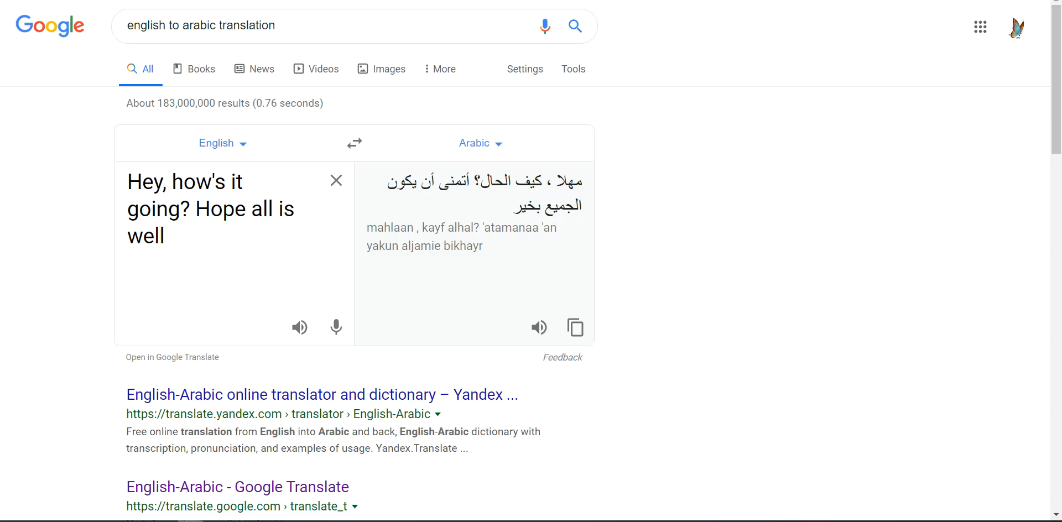
mouse_move(313, 217)
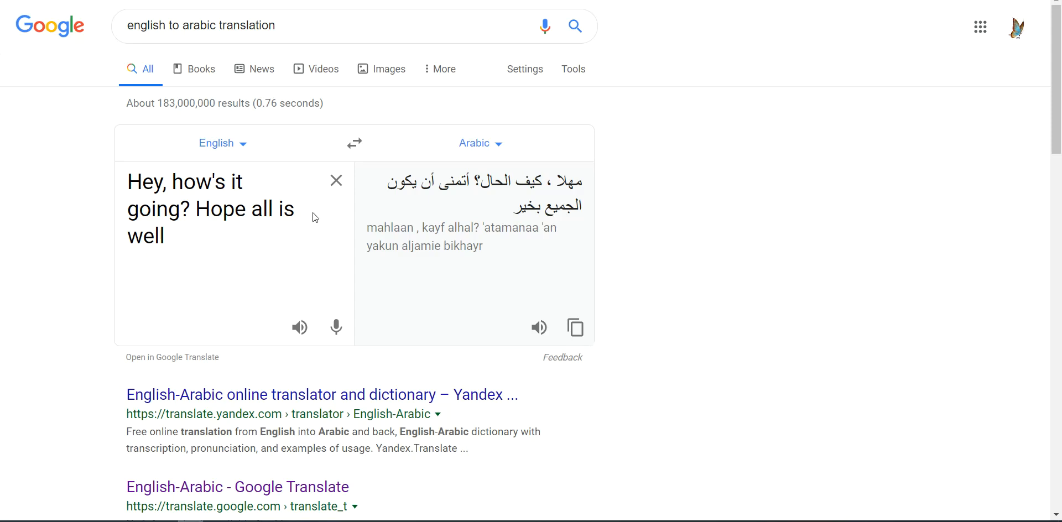
mouse_move(358, 34)
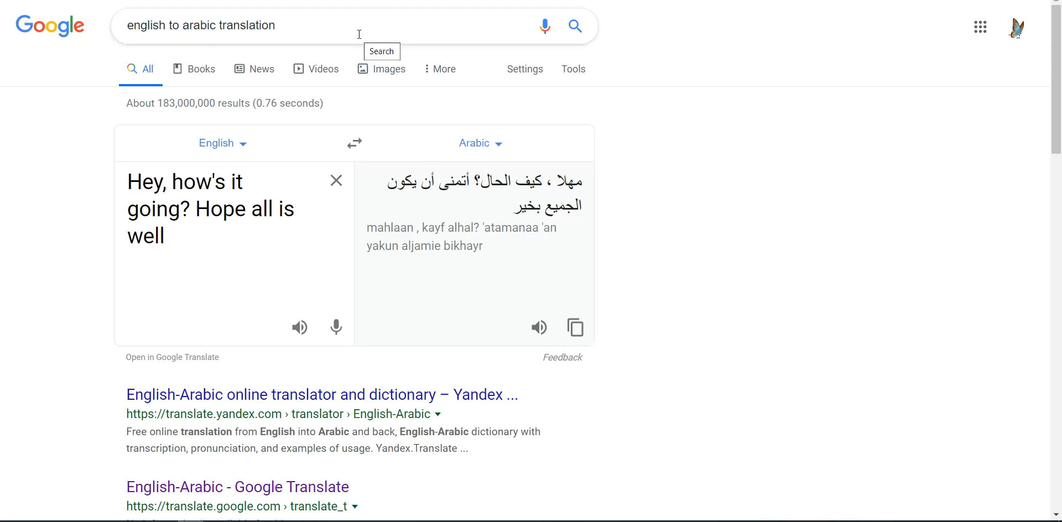
mouse_move(300, 27)
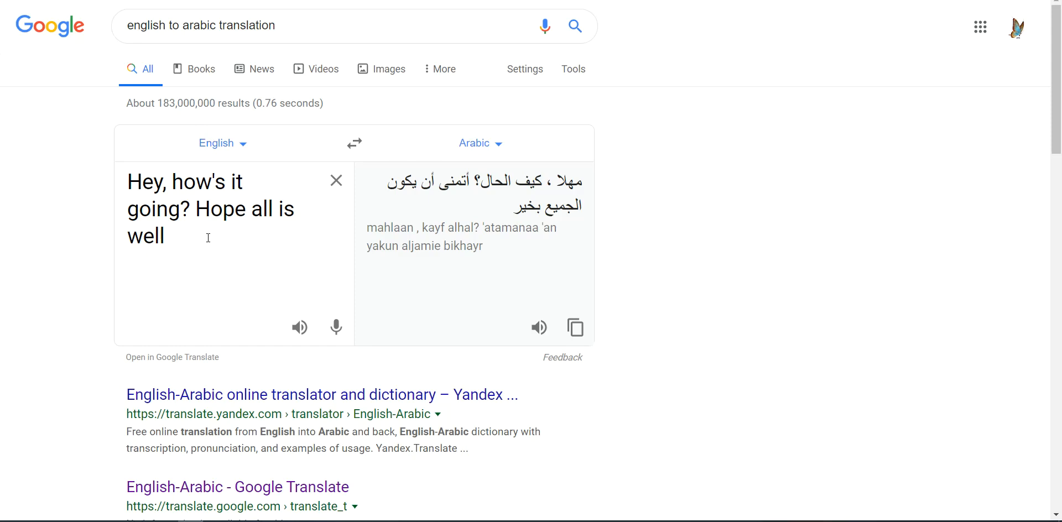
mouse_move(510, 185)
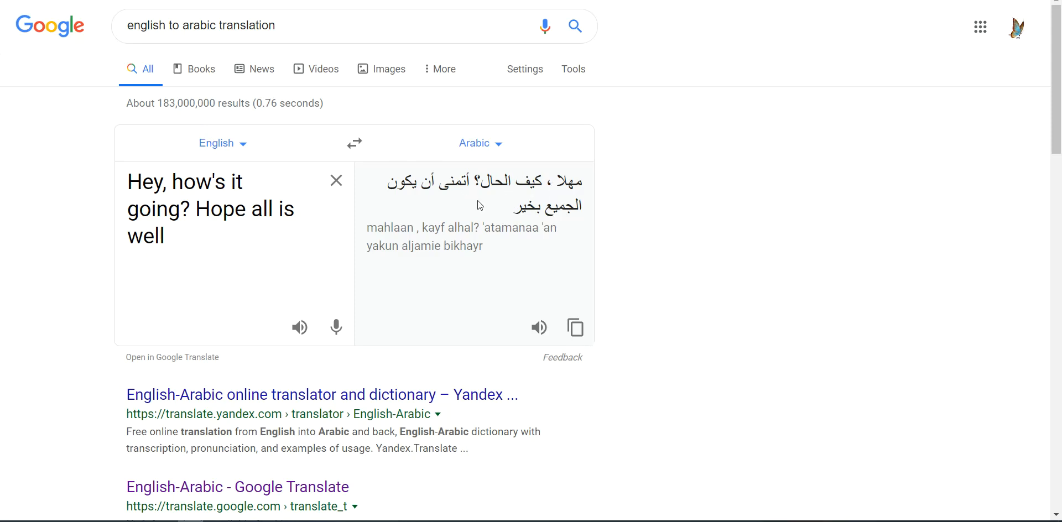
mouse_move(498, 229)
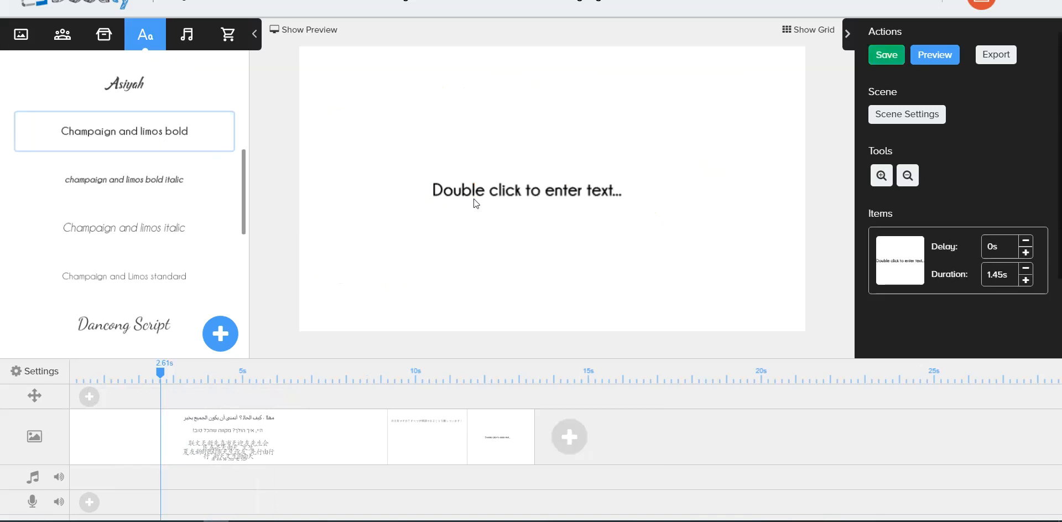
- Replace the placeholder with the Arabic greeting 'مهلا ، كيف الحال؟ أتمنى أن يكون الجميع بخير' set right to left
double_click(525, 190)
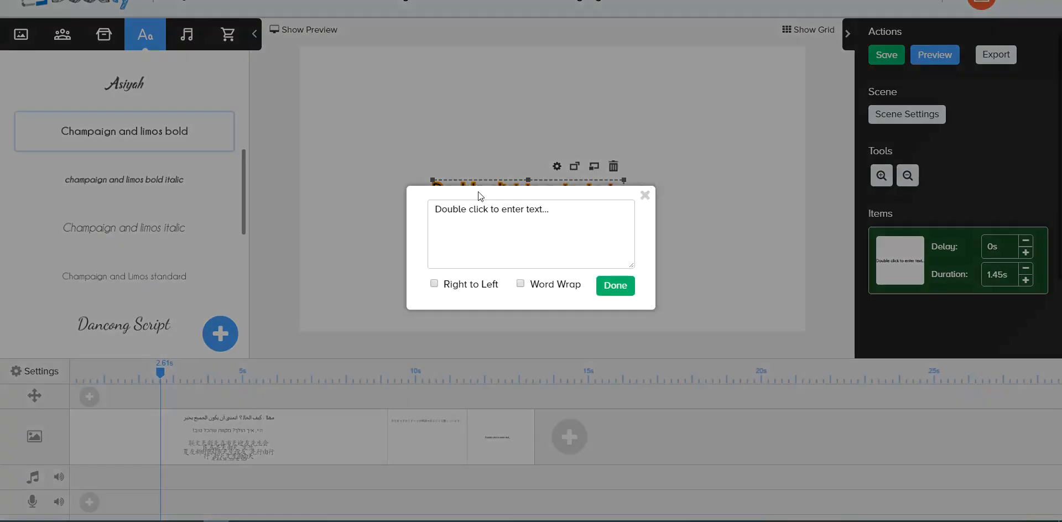
double_click(490, 210)
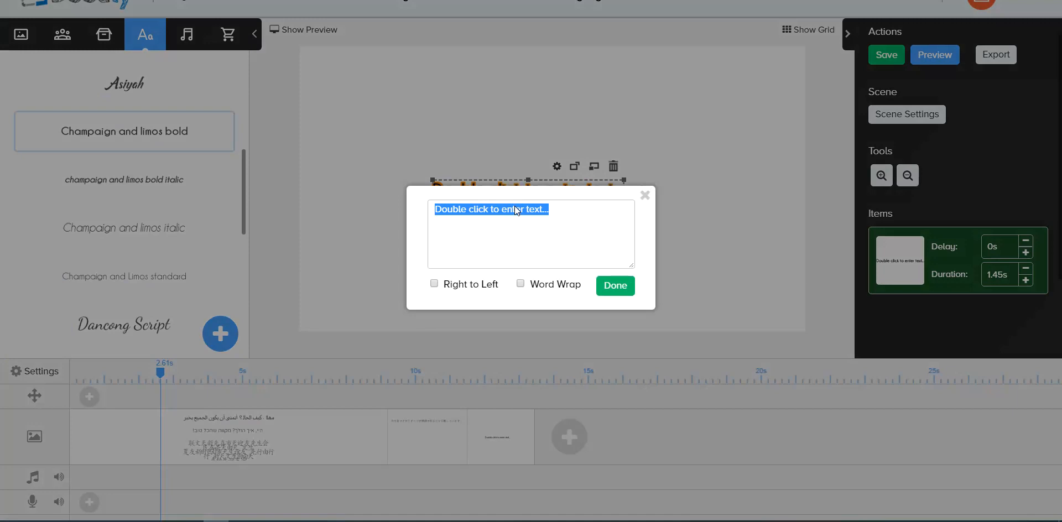
type("مهلا ، كيف الحال؟ أتمنى أن يكون الجميع بخير")
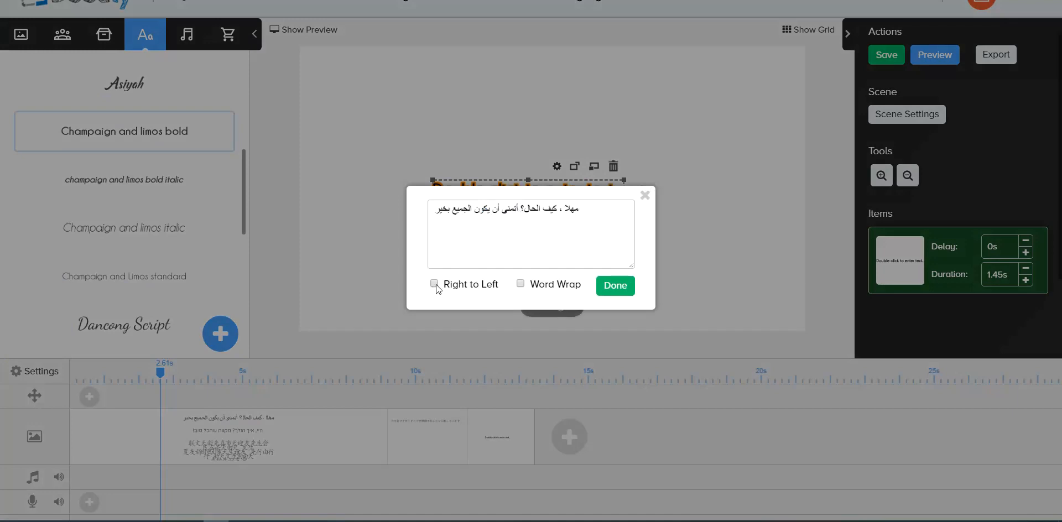
left_click(434, 284)
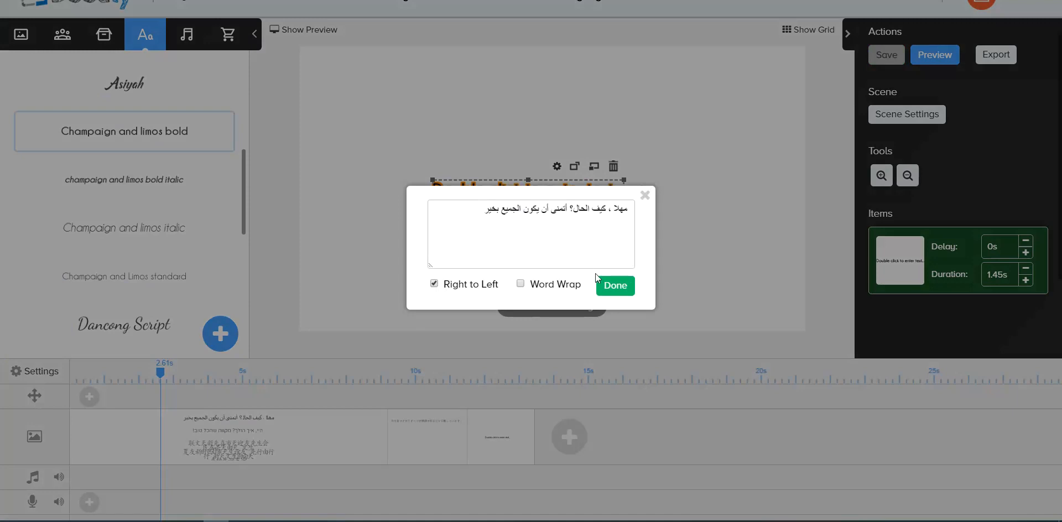
left_click(614, 285)
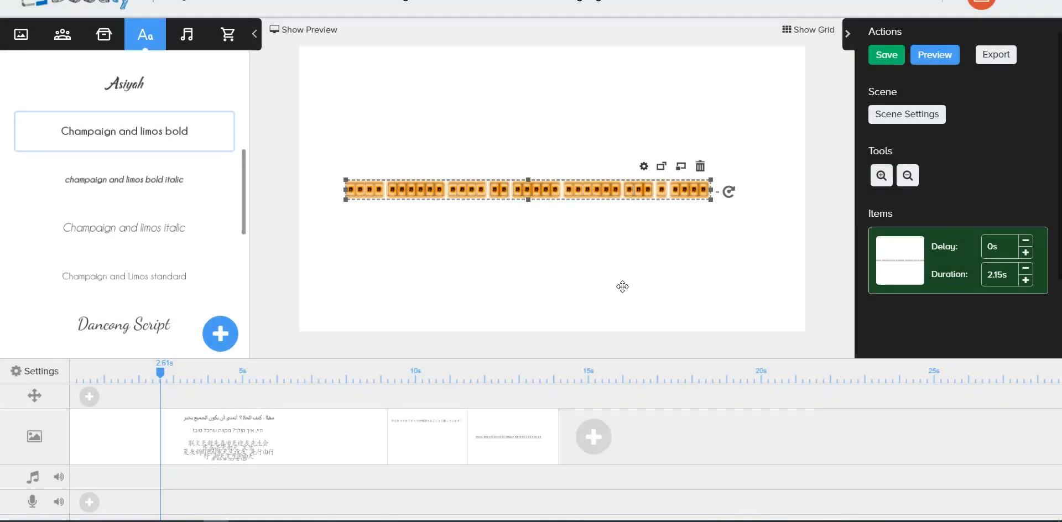
- Check how the Arabic text renders and move it toward the top of the canvas
left_click(555, 91)
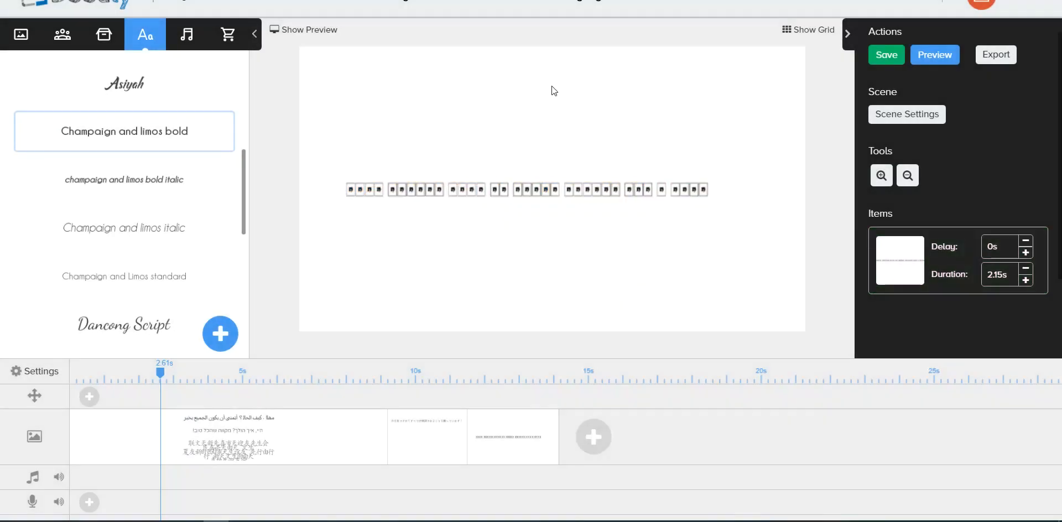
left_click(527, 189)
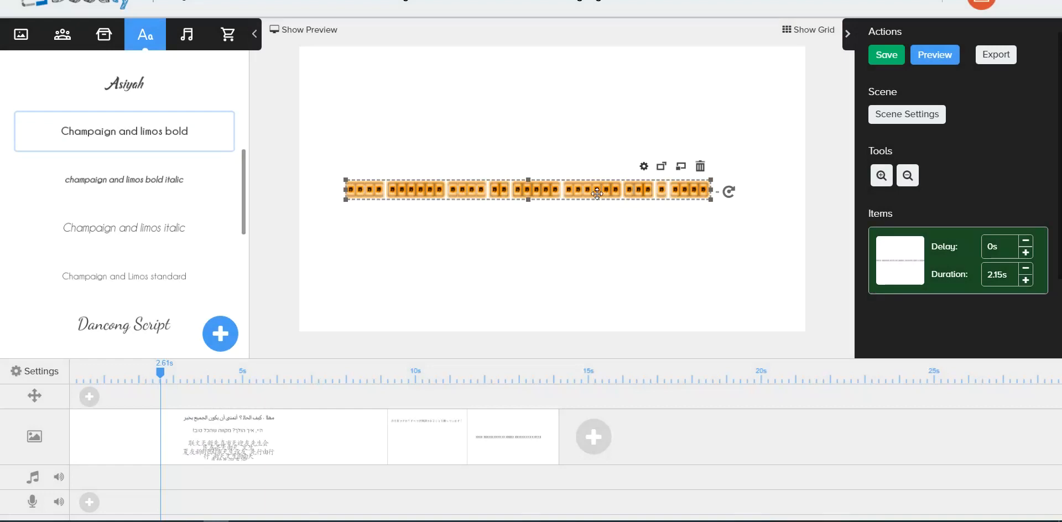
left_click_drag(597, 192, 613, 109)
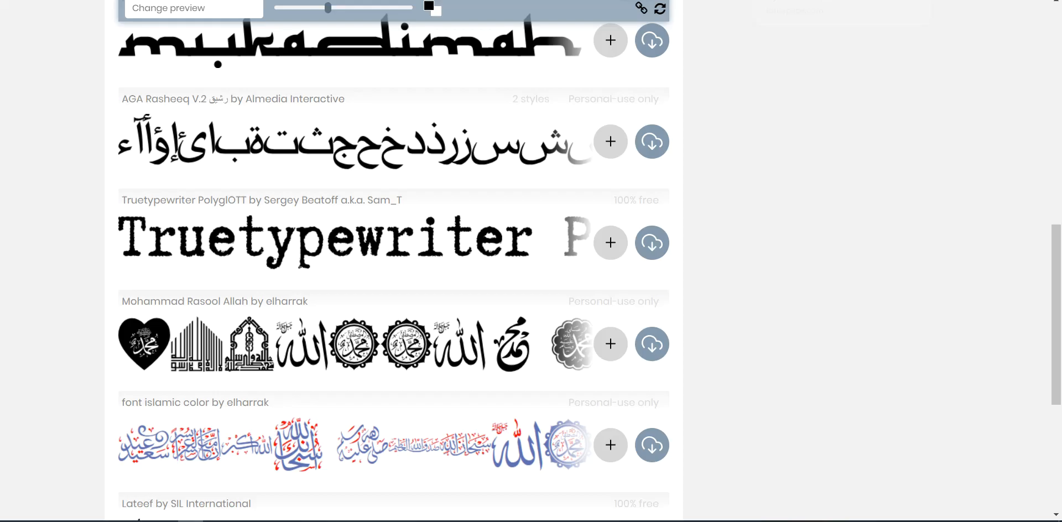
mouse_move(406, 151)
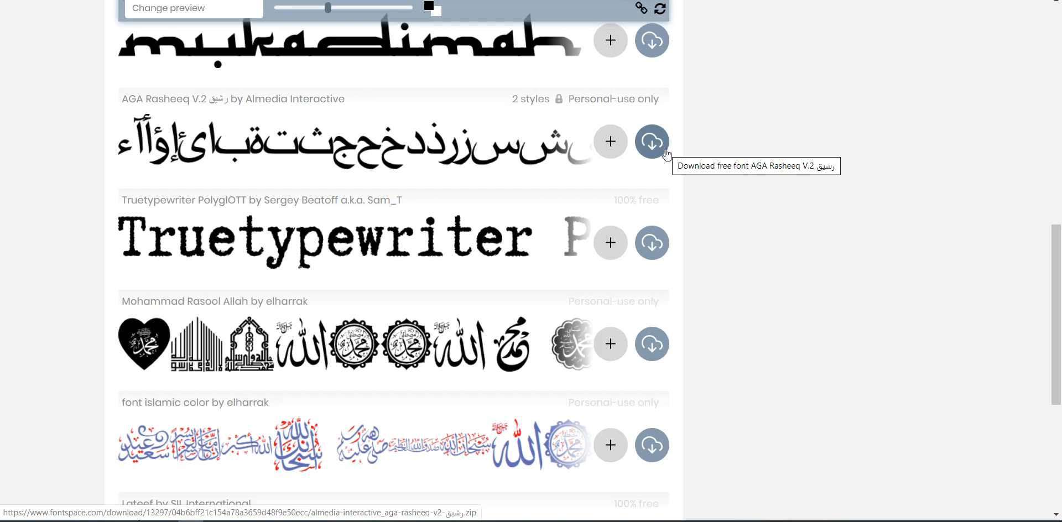
mouse_move(657, 108)
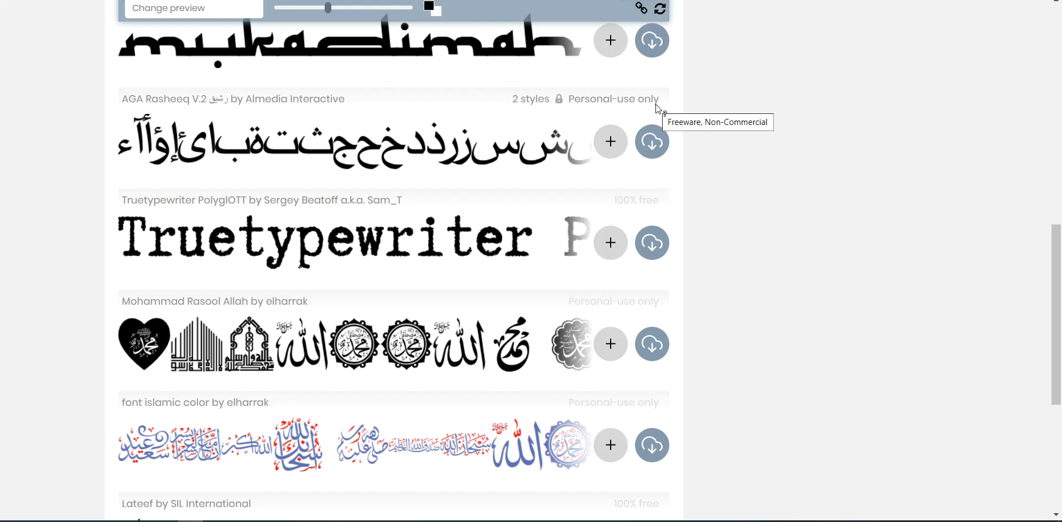
mouse_move(786, 110)
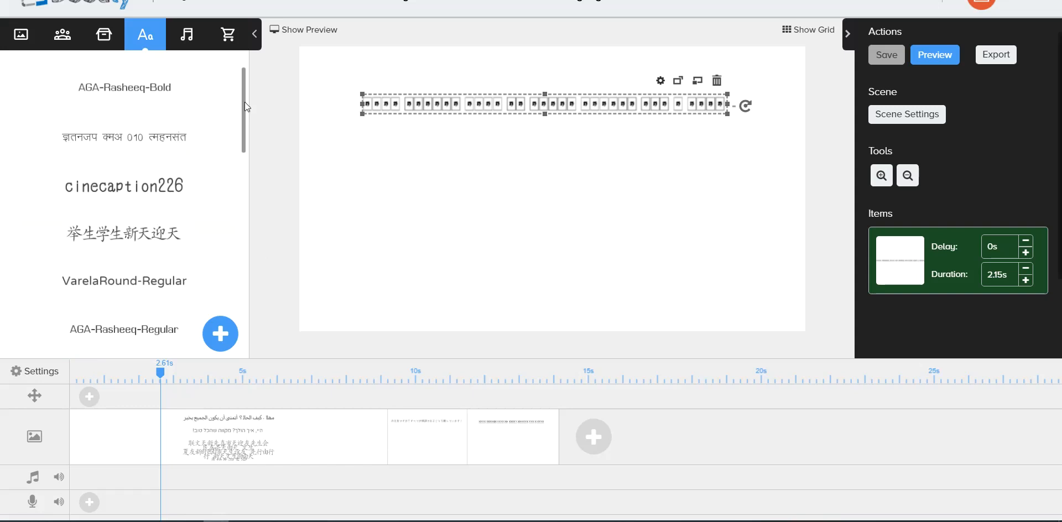
mouse_move(382, 324)
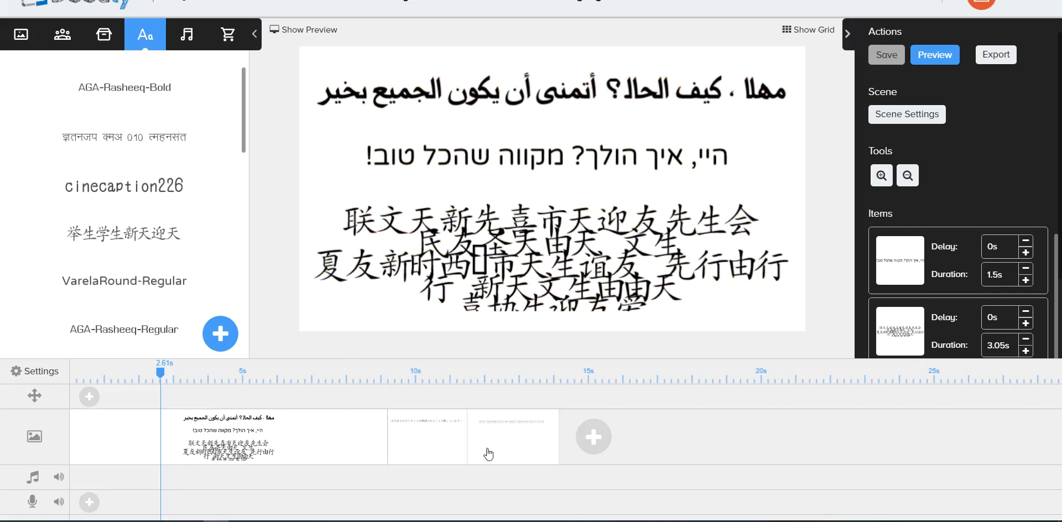
- Add a new right-to-left Arabic greeting text item in the AGA-Rasheeq-Regular font
left_click(124, 329)
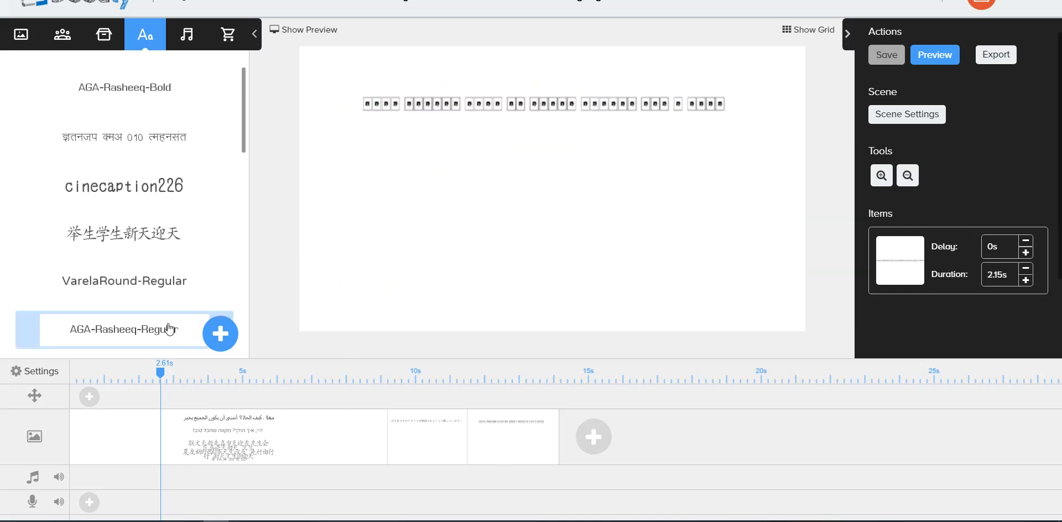
left_click(219, 334)
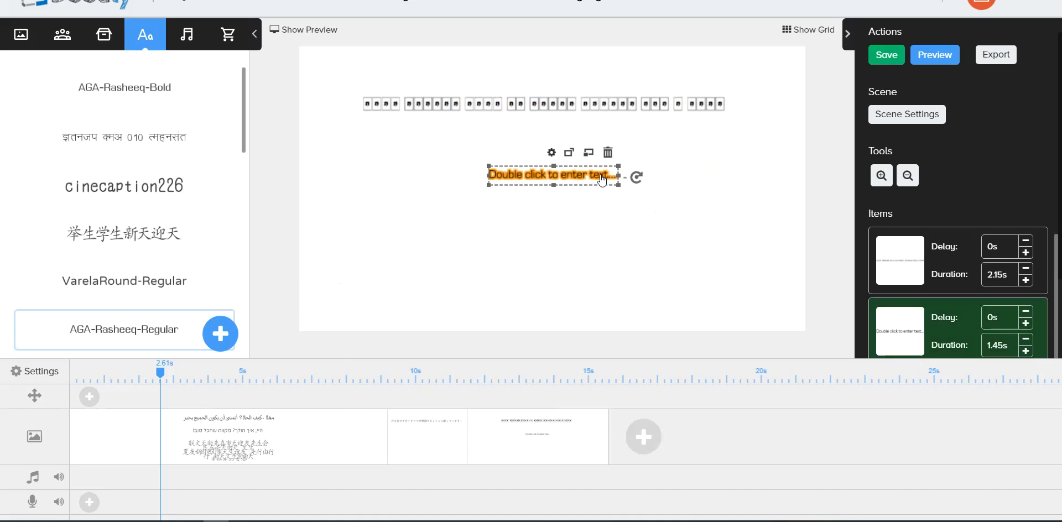
double_click(552, 174)
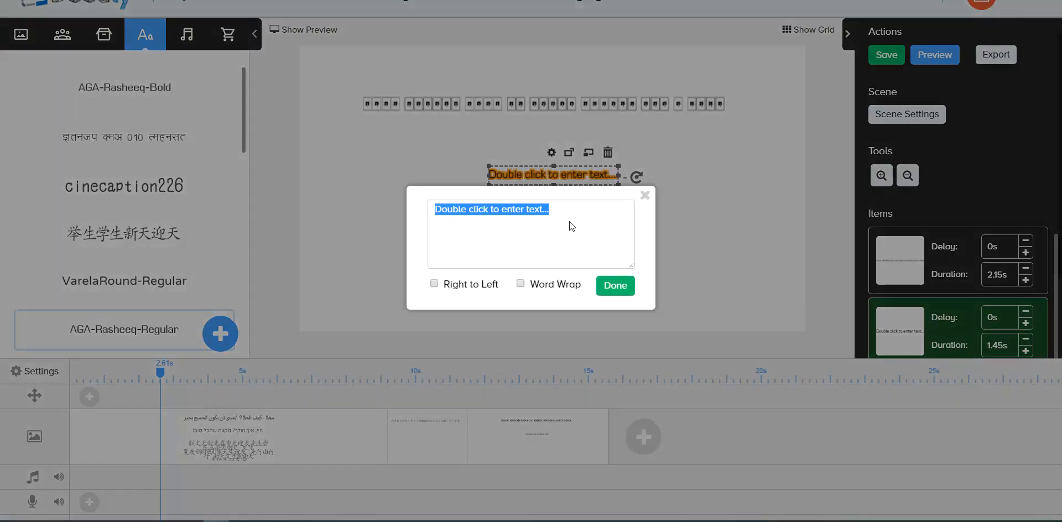
type("مهلا ، كيف الحال؟ أتمنى أن يكون الجميع بخير")
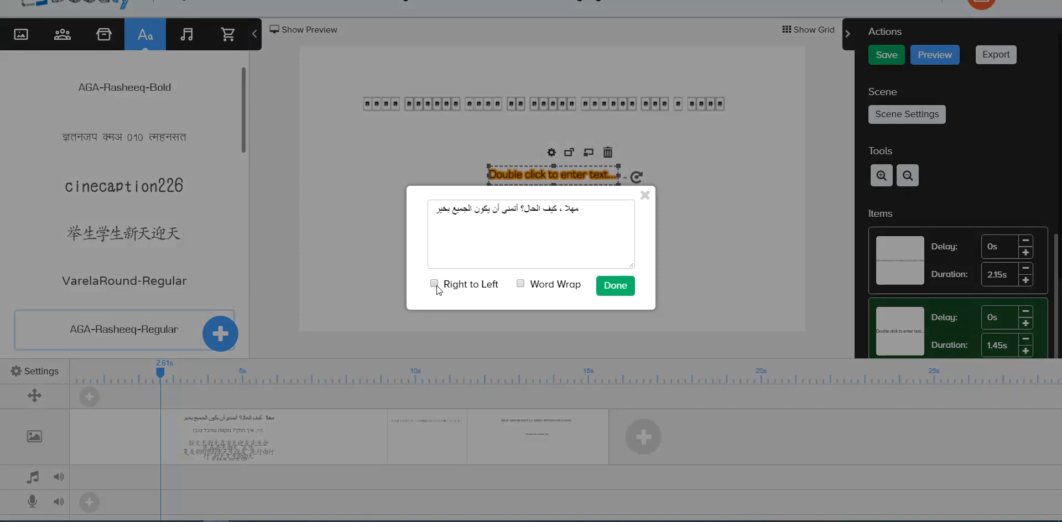
left_click(434, 283)
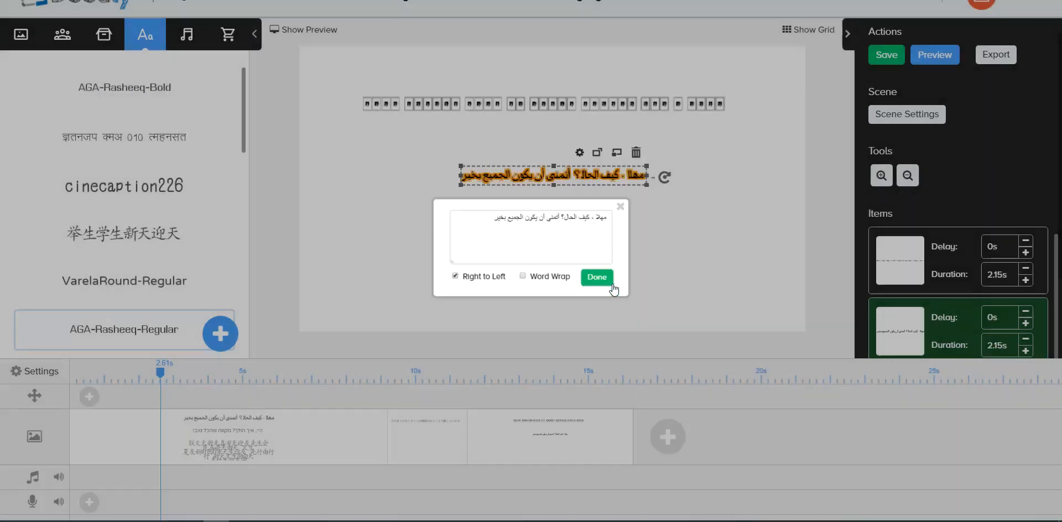
left_click(595, 276)
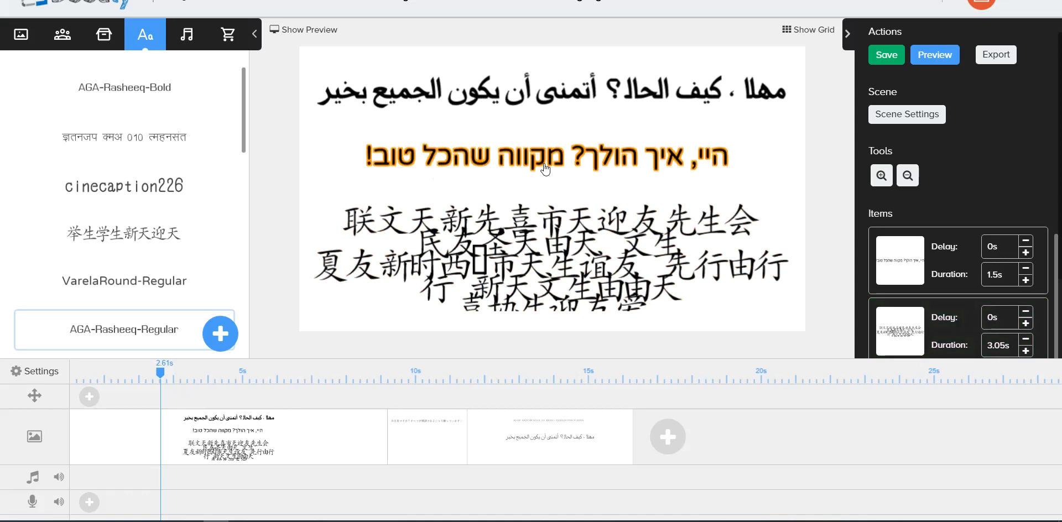
- Review the Hebrew line and give the Chinese text block its Chinese-character font
left_click(124, 281)
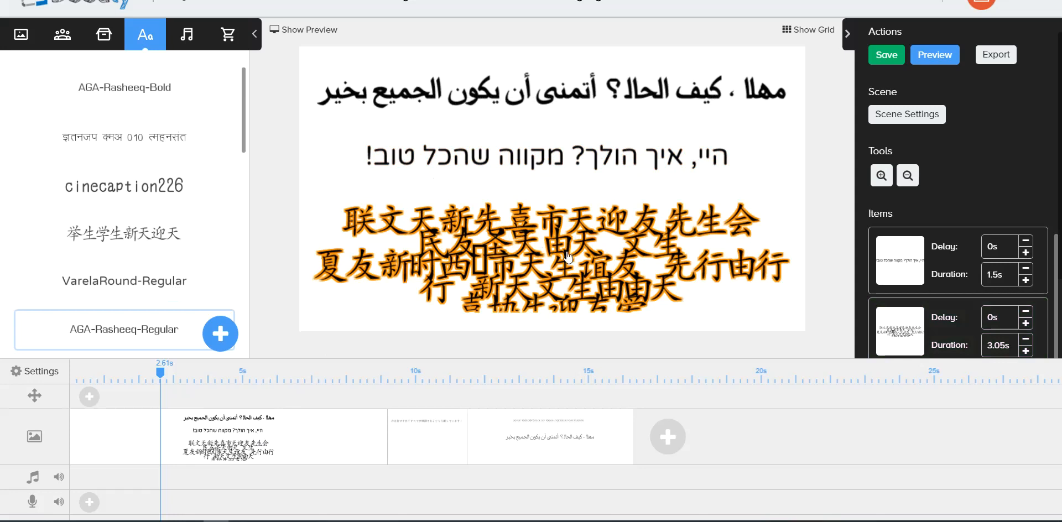
left_click(124, 233)
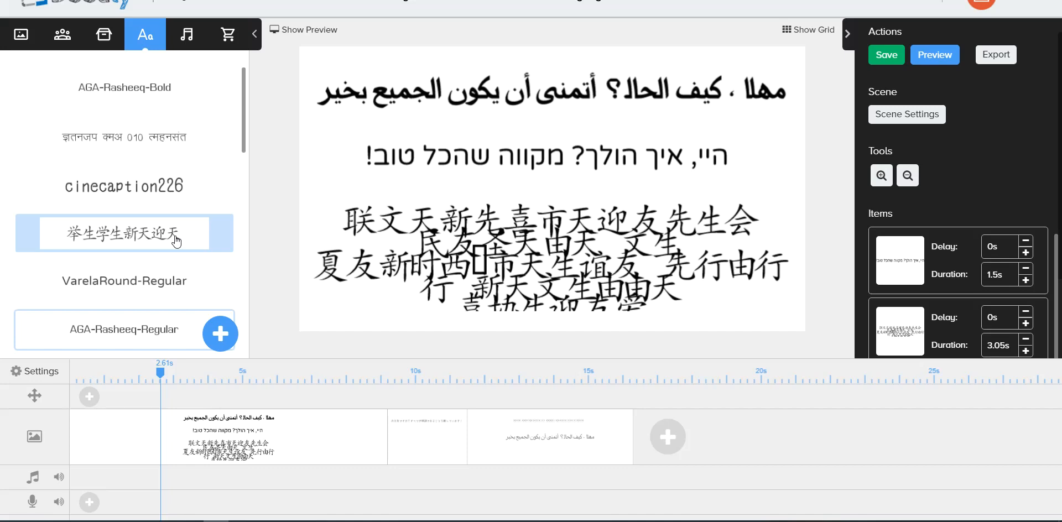
left_click(123, 233)
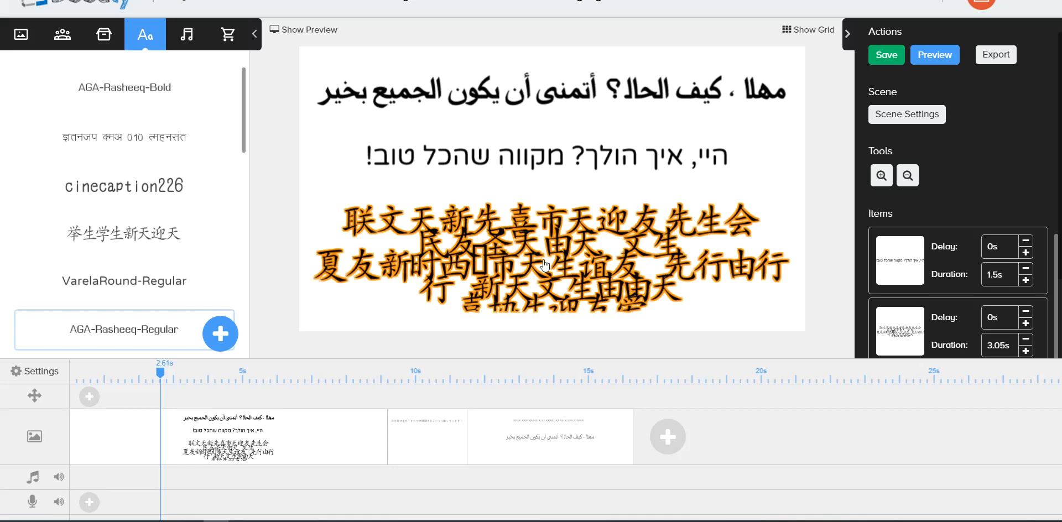
left_click(885, 55)
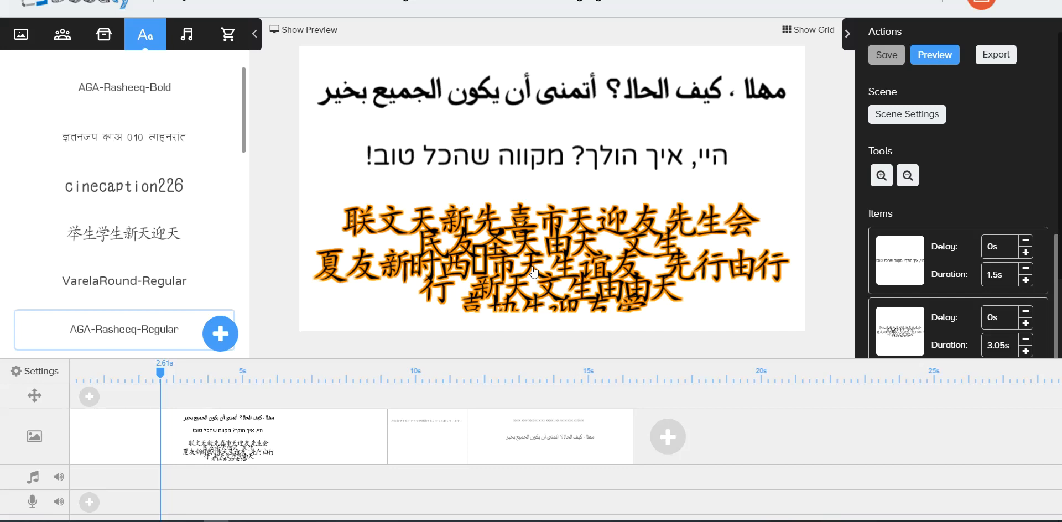
mouse_move(608, 237)
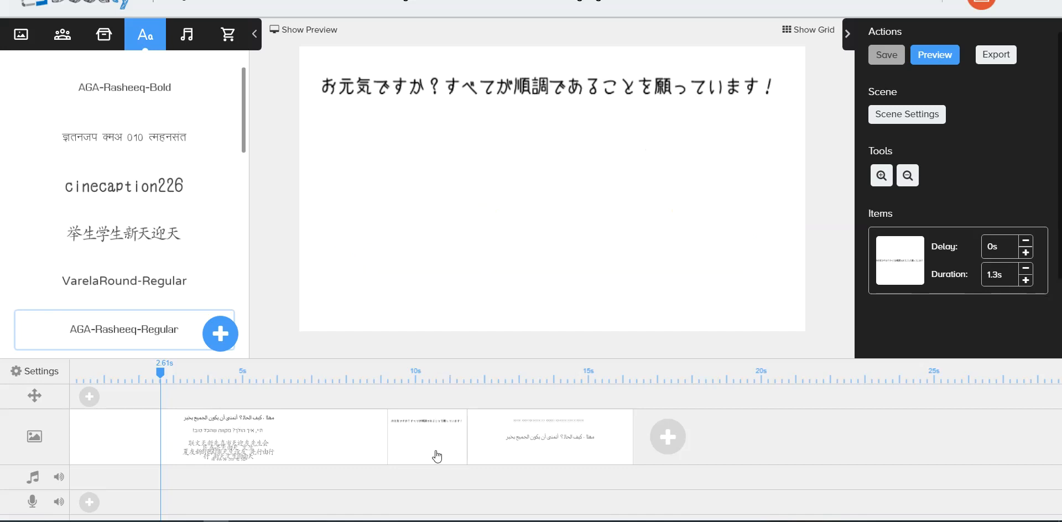
- Switch to the scene holding the Japanese greeting line
left_click(124, 186)
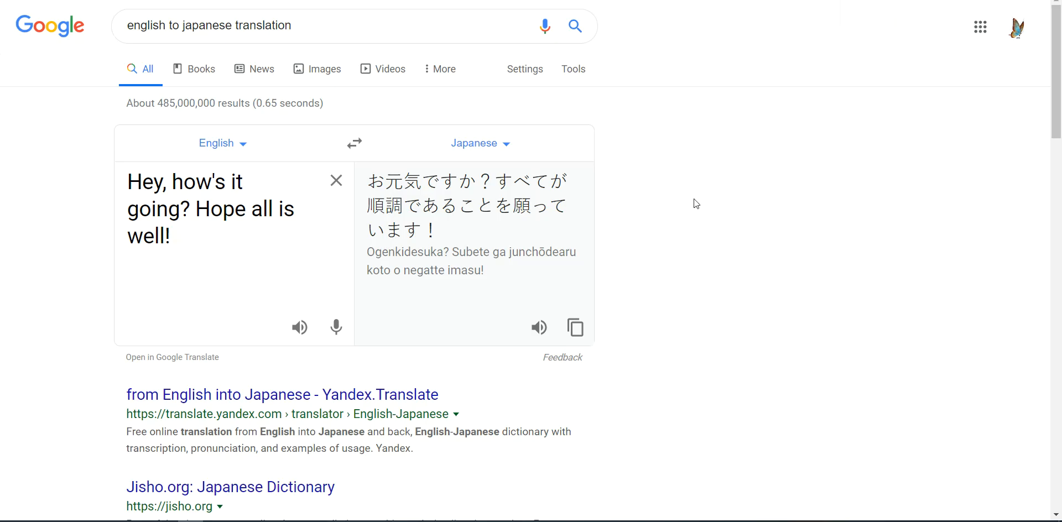
mouse_move(219, 244)
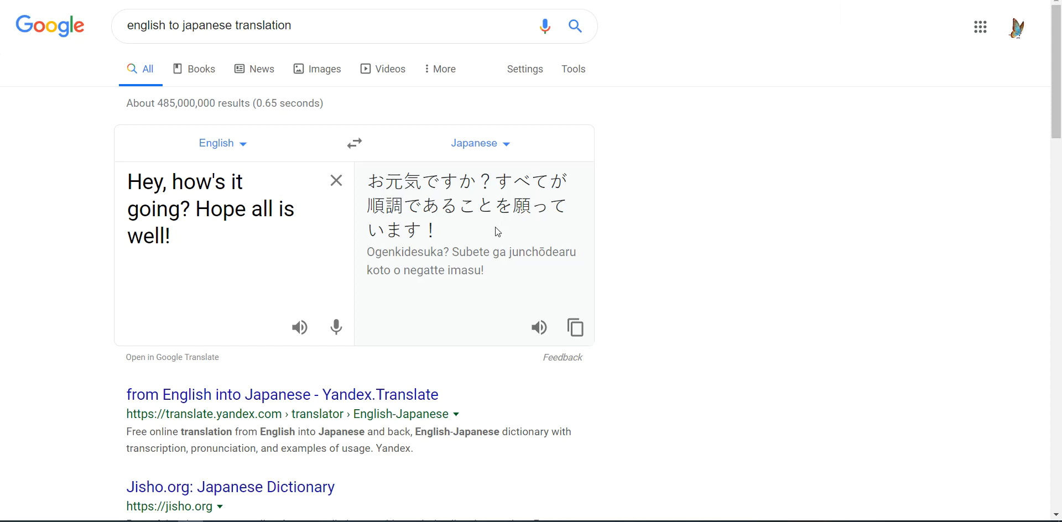
mouse_move(707, 86)
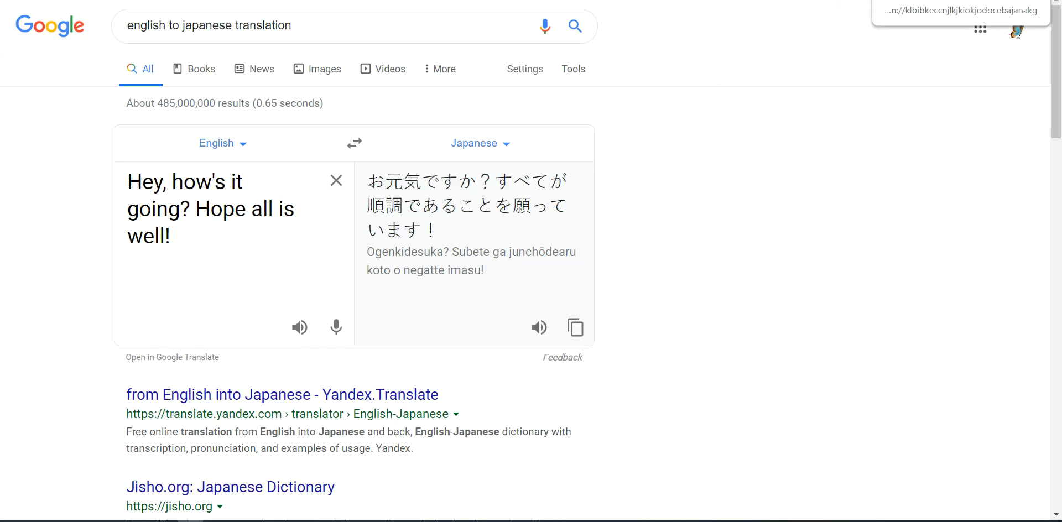
- Bring up the Cooltext cinecaption font download page
left_click(960, 10)
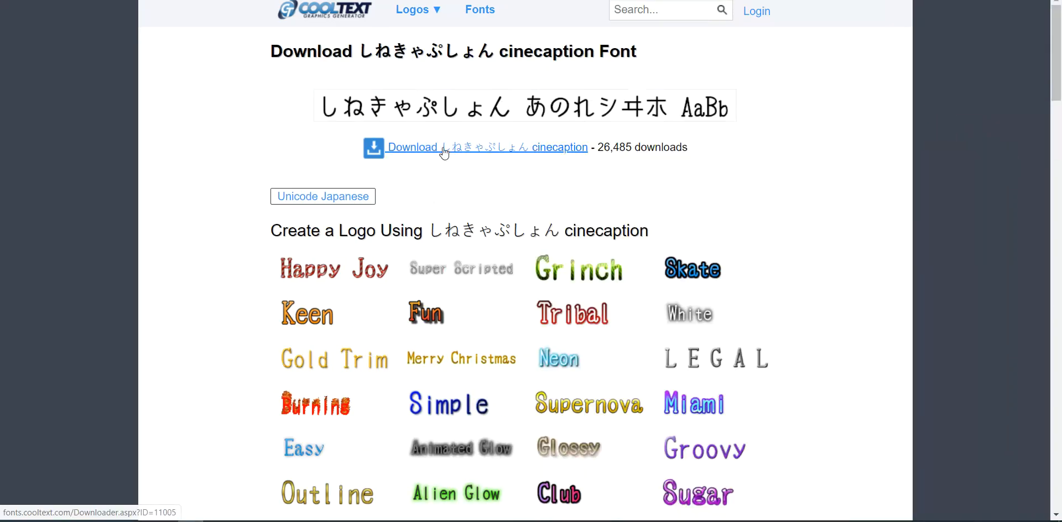
mouse_move(928, 62)
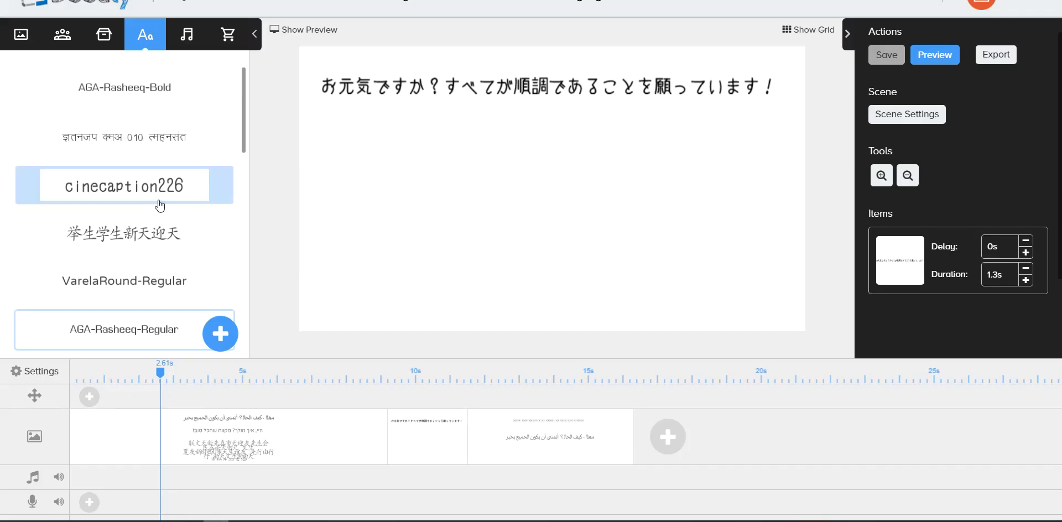
- Add a second Japanese greeting line below the first in the cinecaption226 font
left_click(219, 334)
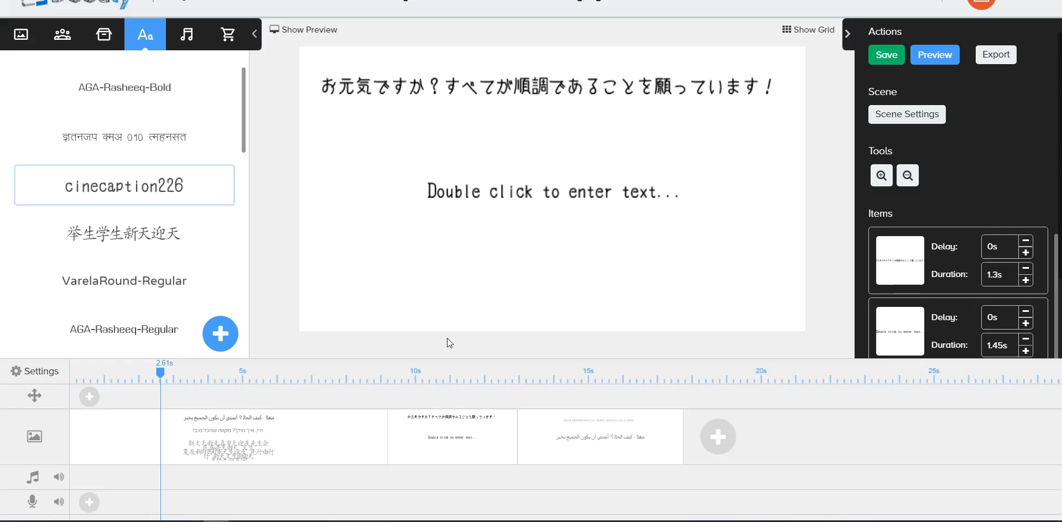
double_click(554, 191)
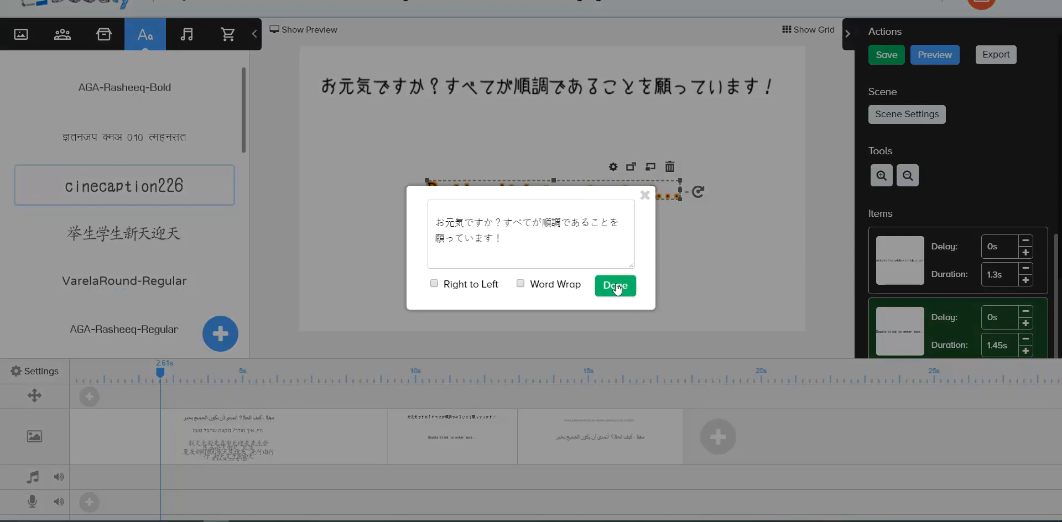
left_click(613, 285)
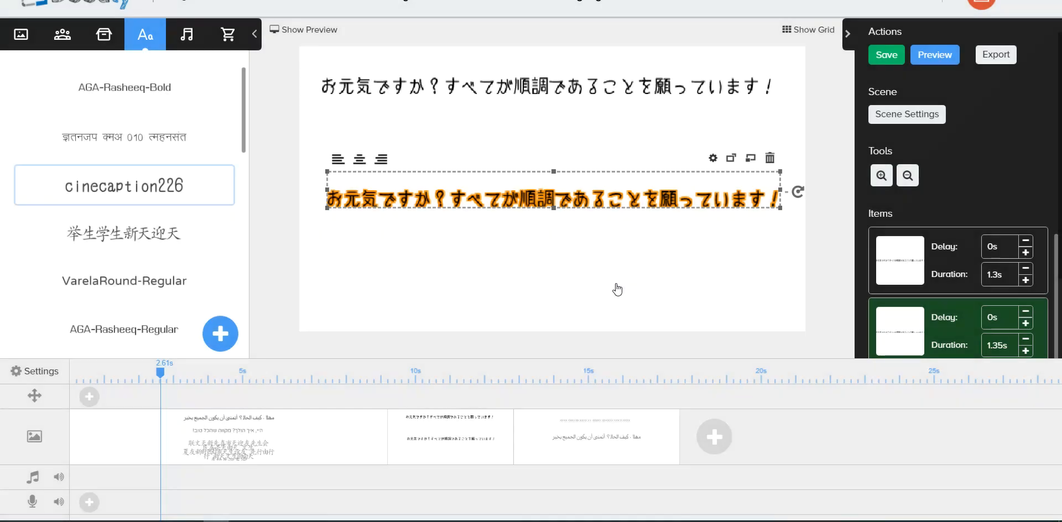
left_click(550, 242)
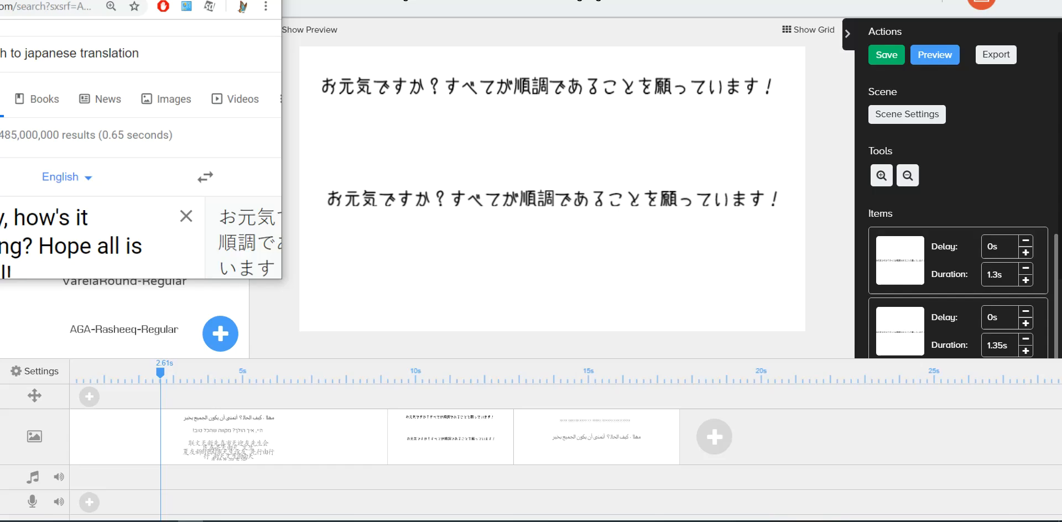
left_click(885, 55)
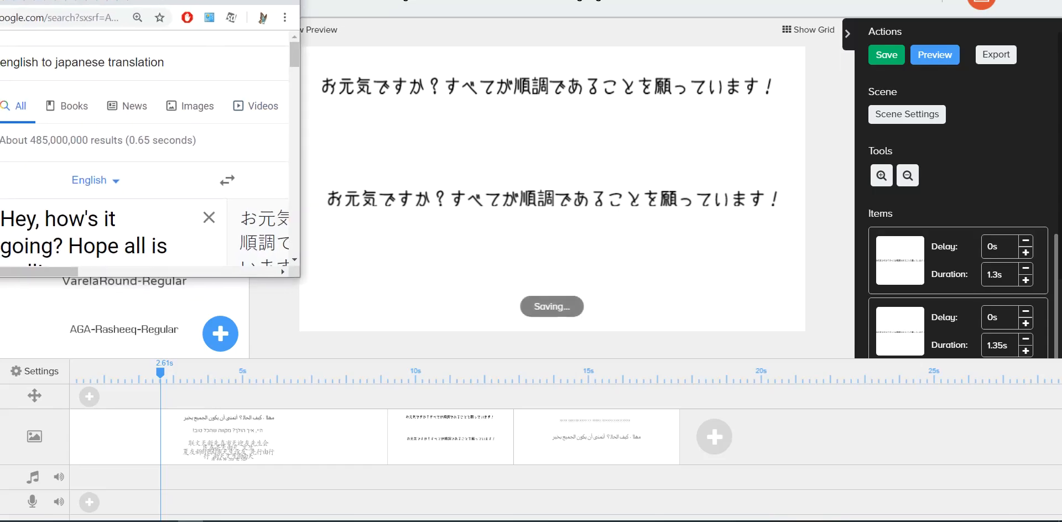
left_click(885, 55)
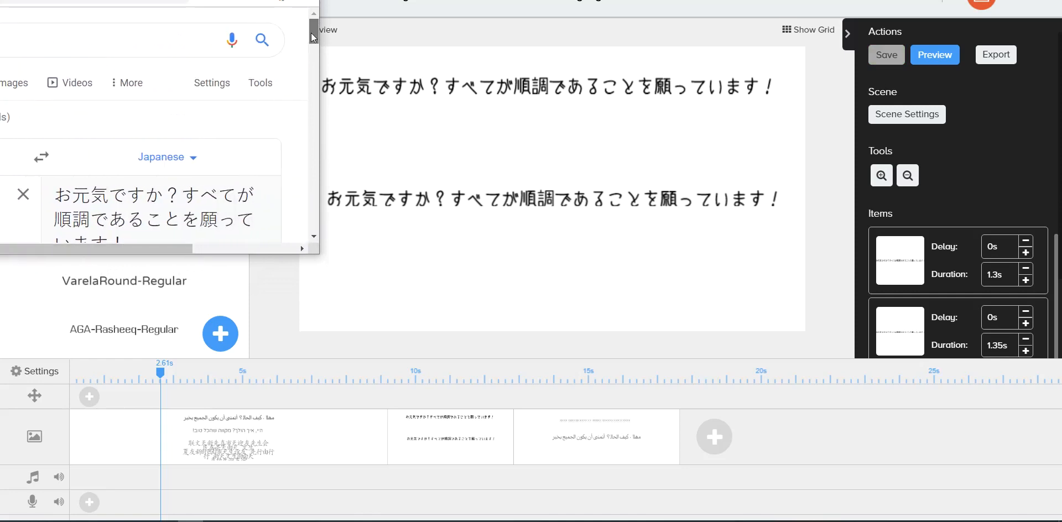
scroll("down", 3)
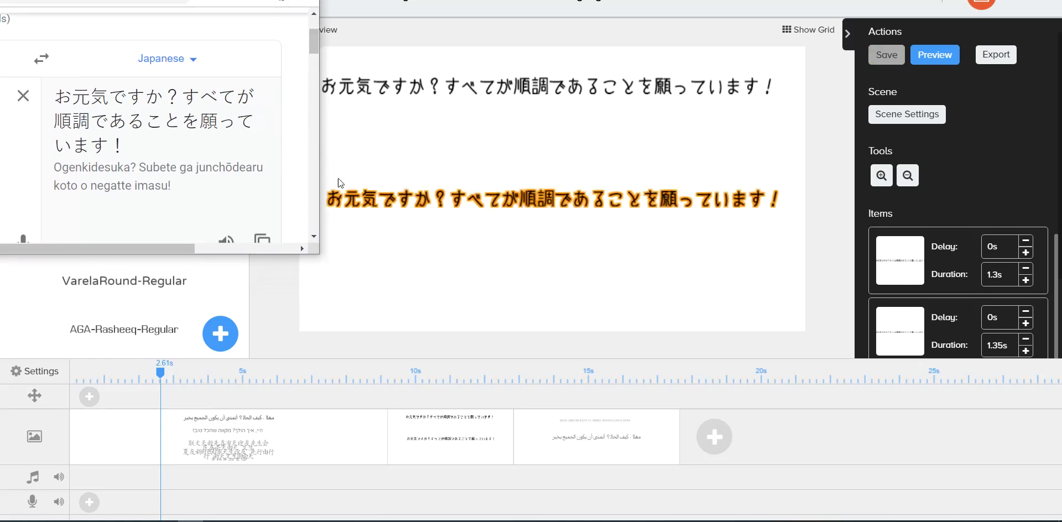
mouse_move(294, 93)
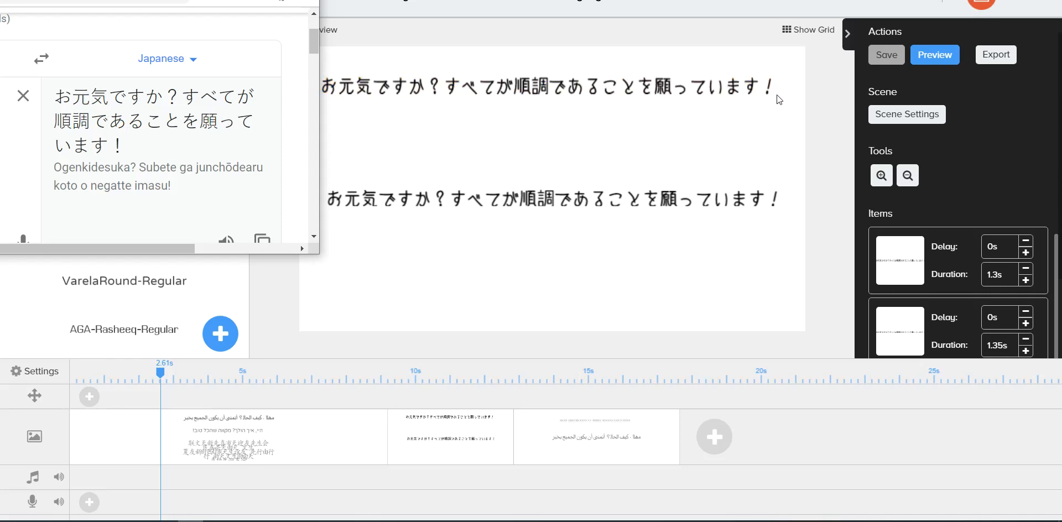
mouse_move(302, 33)
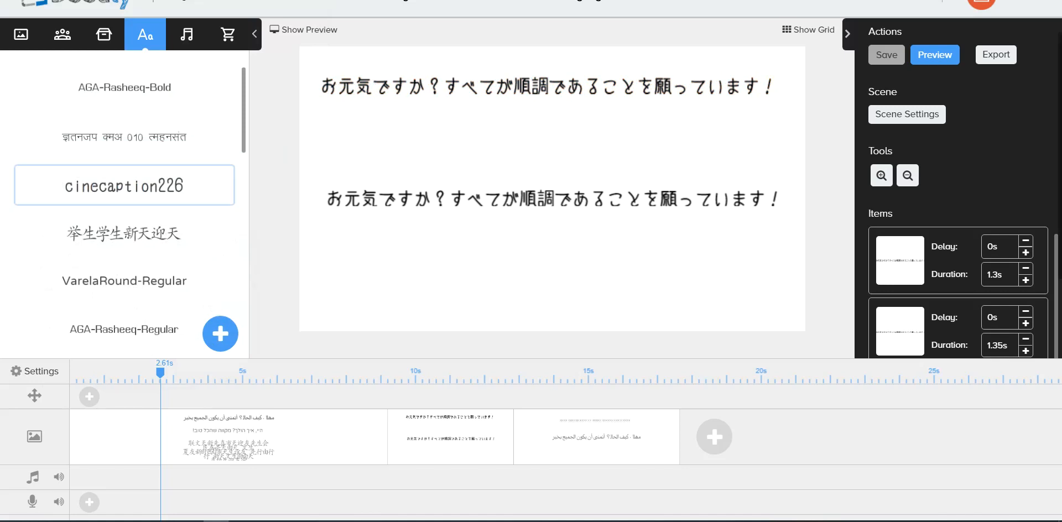
mouse_move(637, 291)
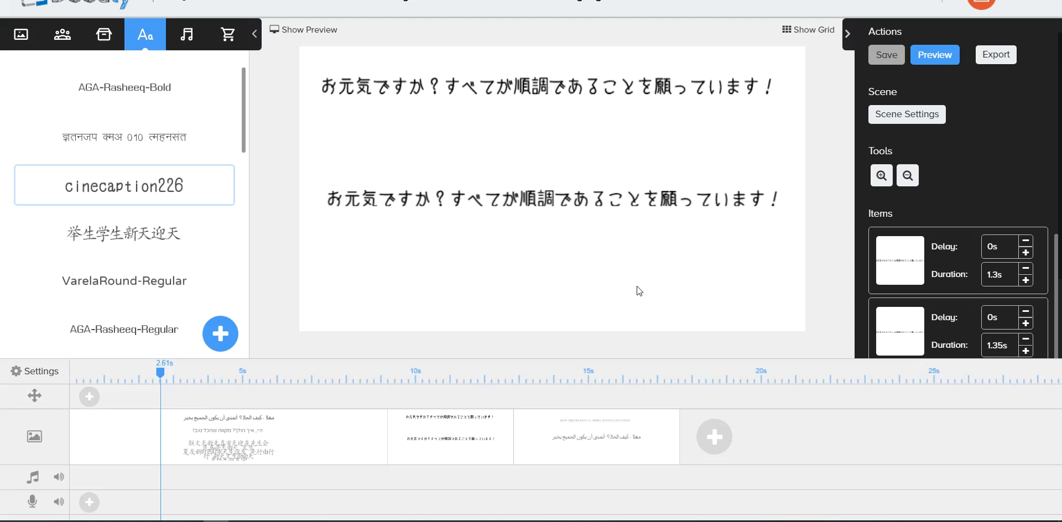
mouse_move(243, 131)
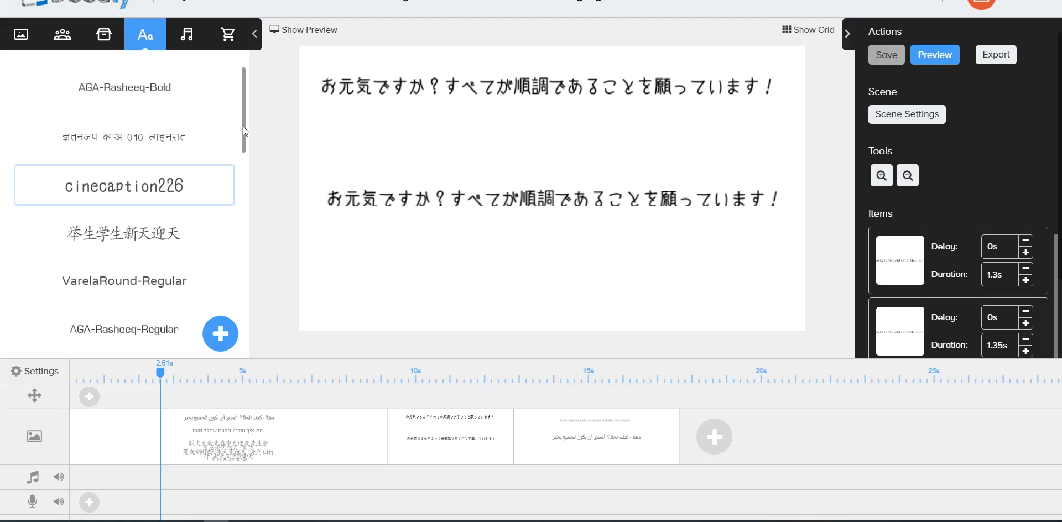
mouse_move(246, 131)
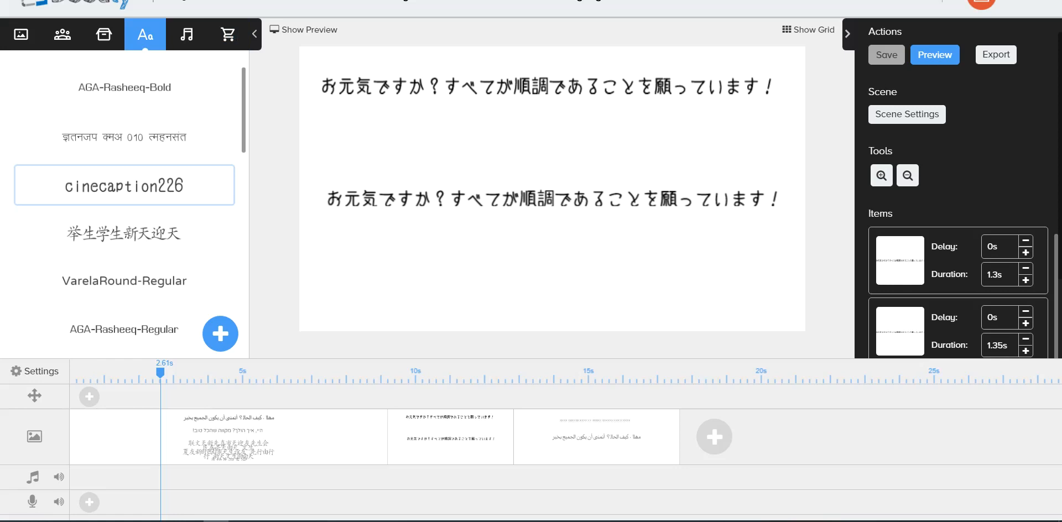